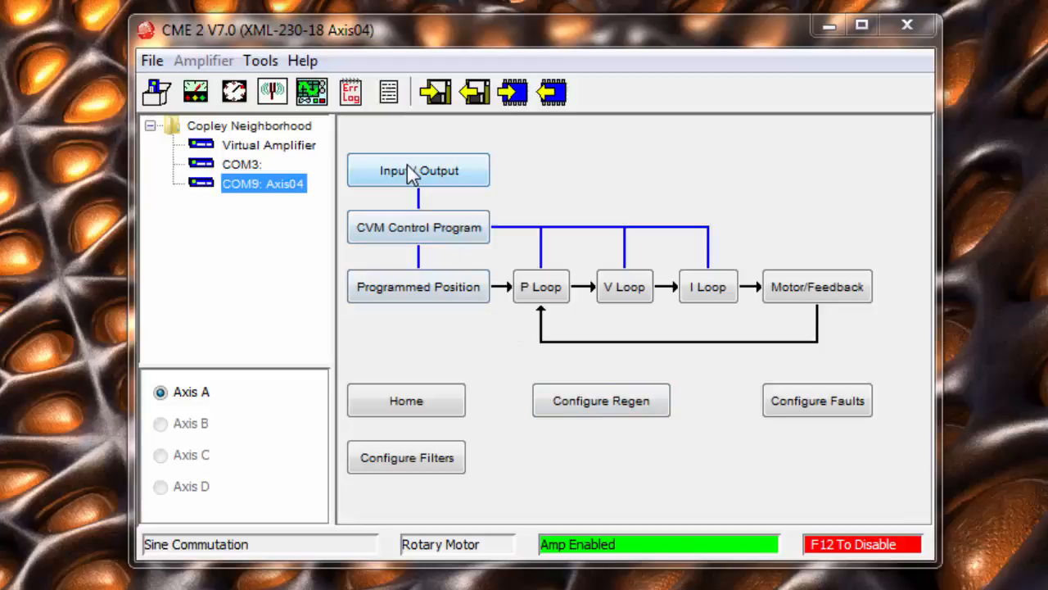
Make IN3 a Home Switch-Active LO input, check its Hi/Lo state, and close Input/Output.
{"action": "left_click", "coordinate": [418, 170]}
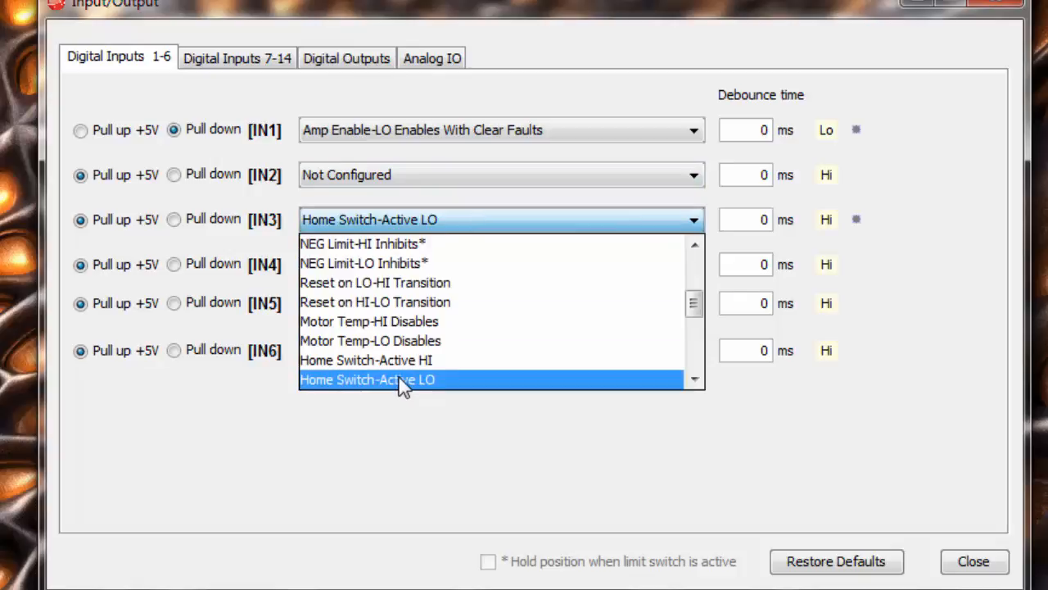
{"action": "left_click", "coordinate": [367, 380]}
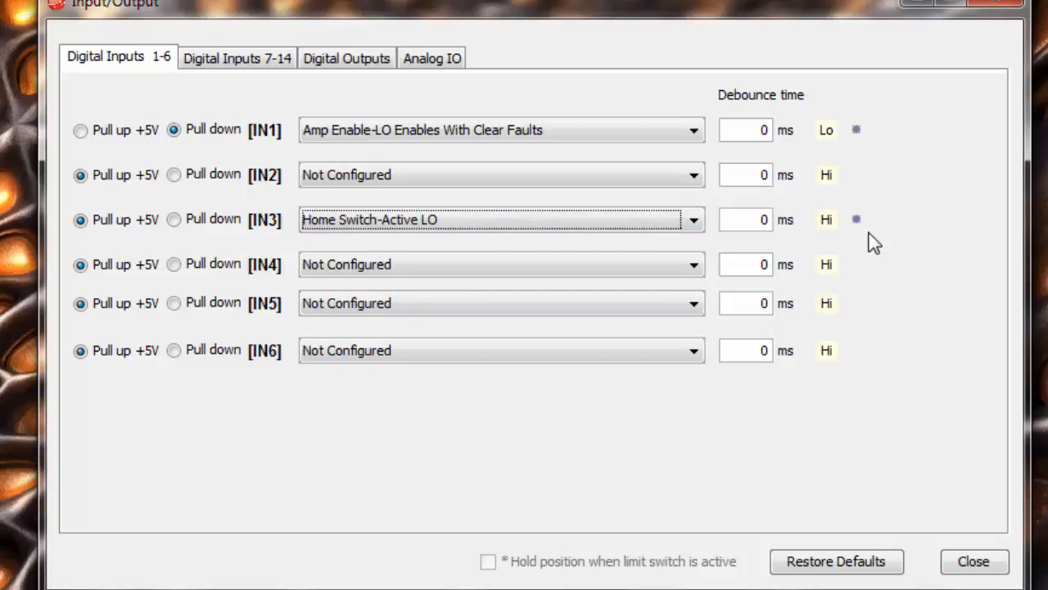
{"action": "left_click", "coordinate": [855, 219]}
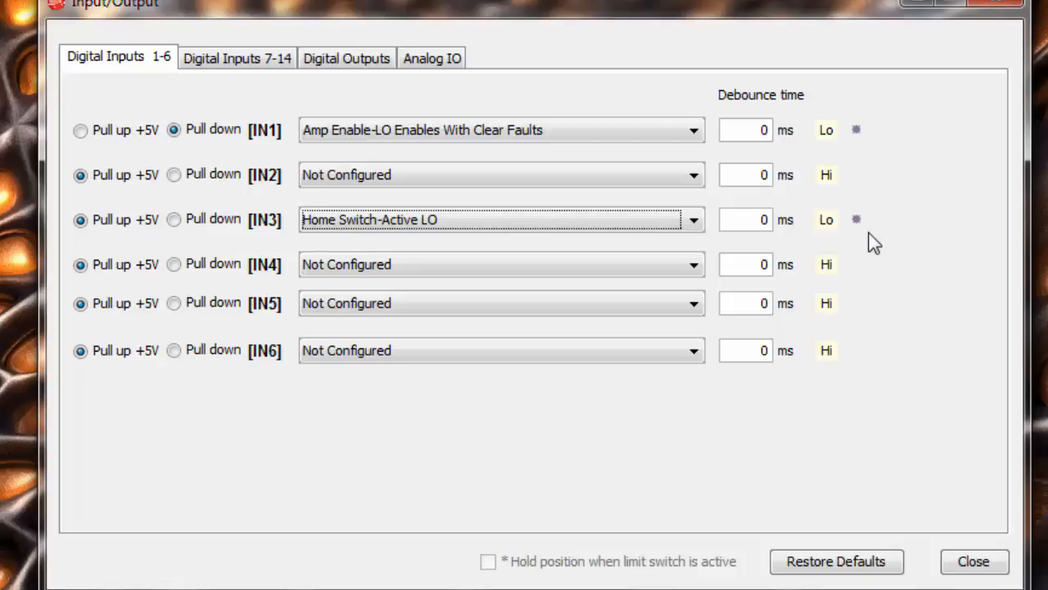
{"action": "left_click", "coordinate": [825, 219]}
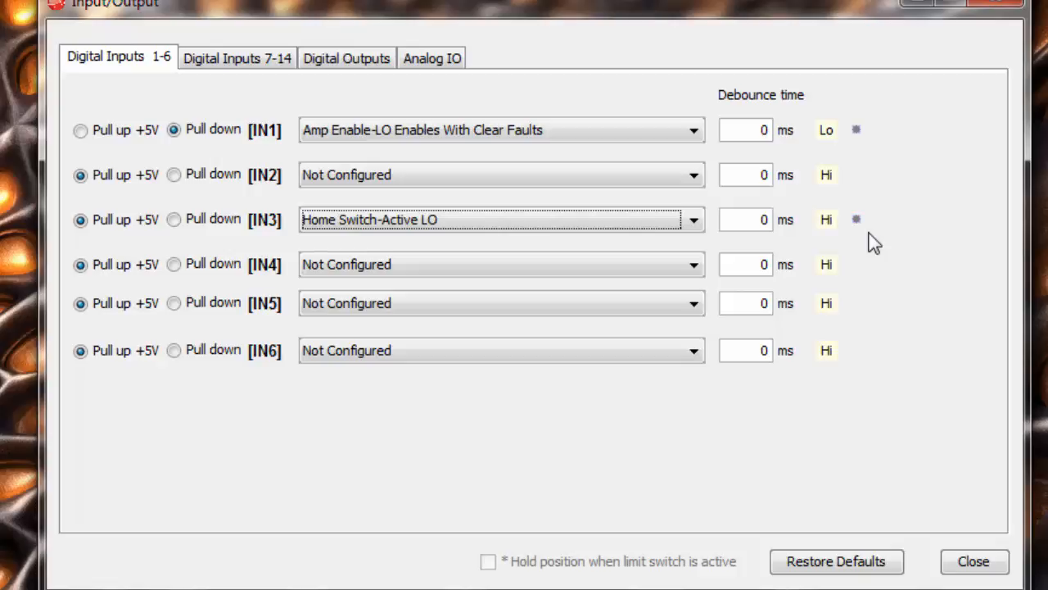
{"action": "left_click", "coordinate": [973, 560]}
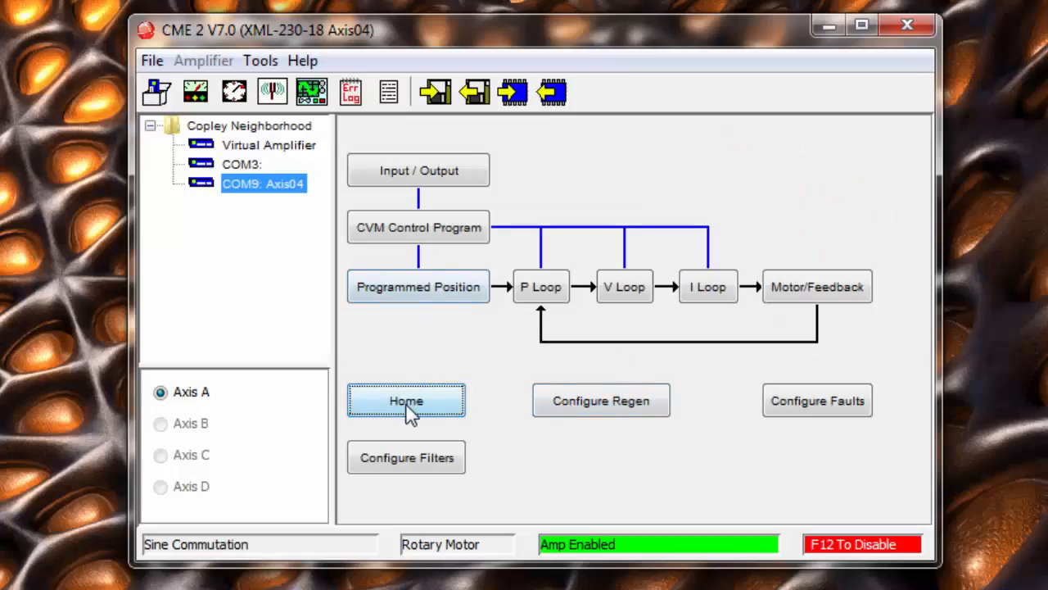
Choose Hardstop homing in the negative direction and run homing to completion.
{"action": "left_click", "coordinate": [407, 400]}
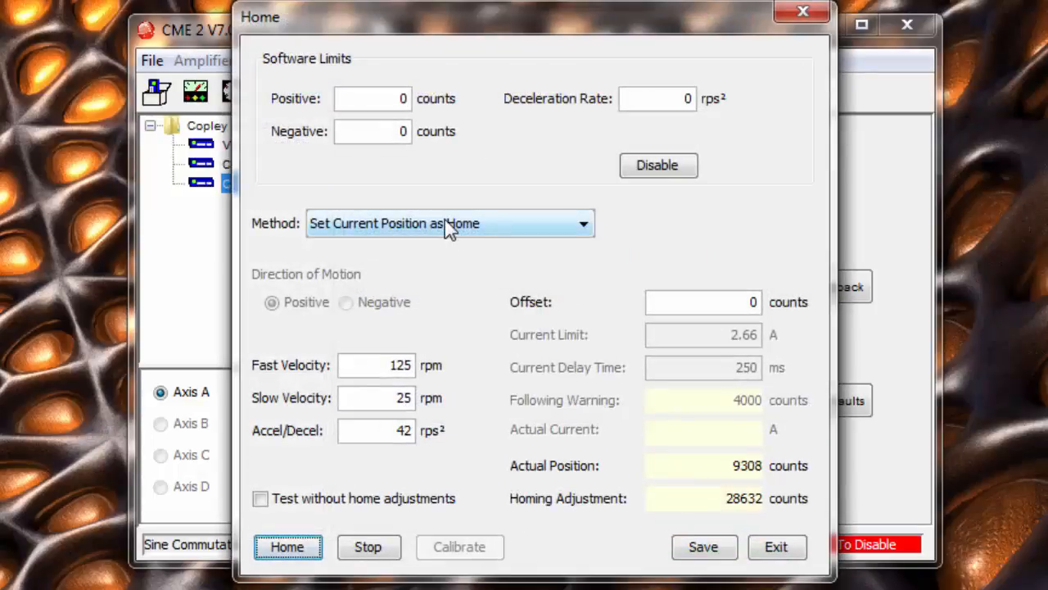
{"action": "left_click", "coordinate": [449, 223]}
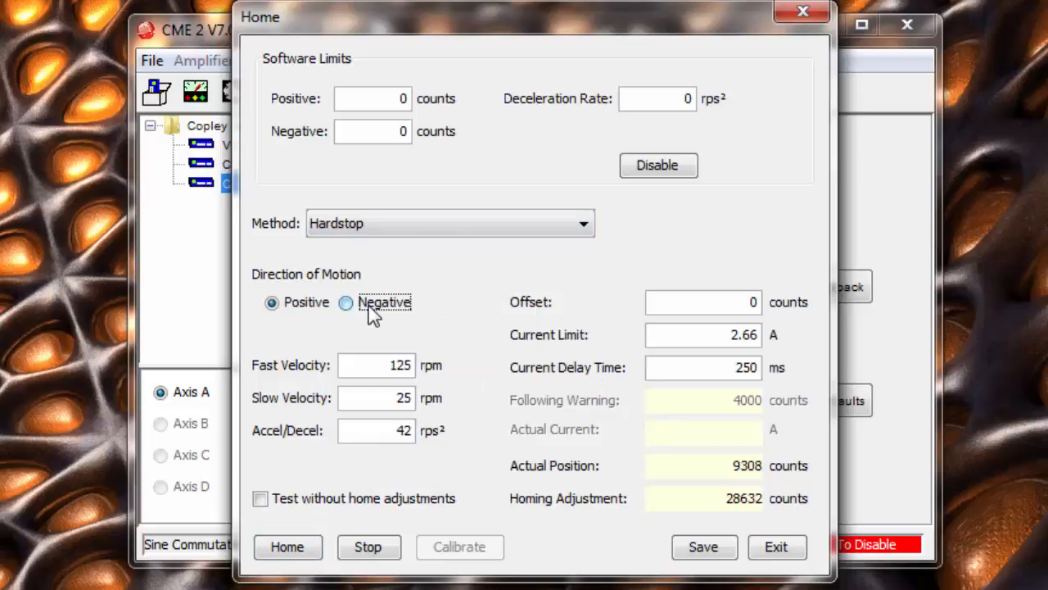
{"action": "left_click", "coordinate": [345, 301]}
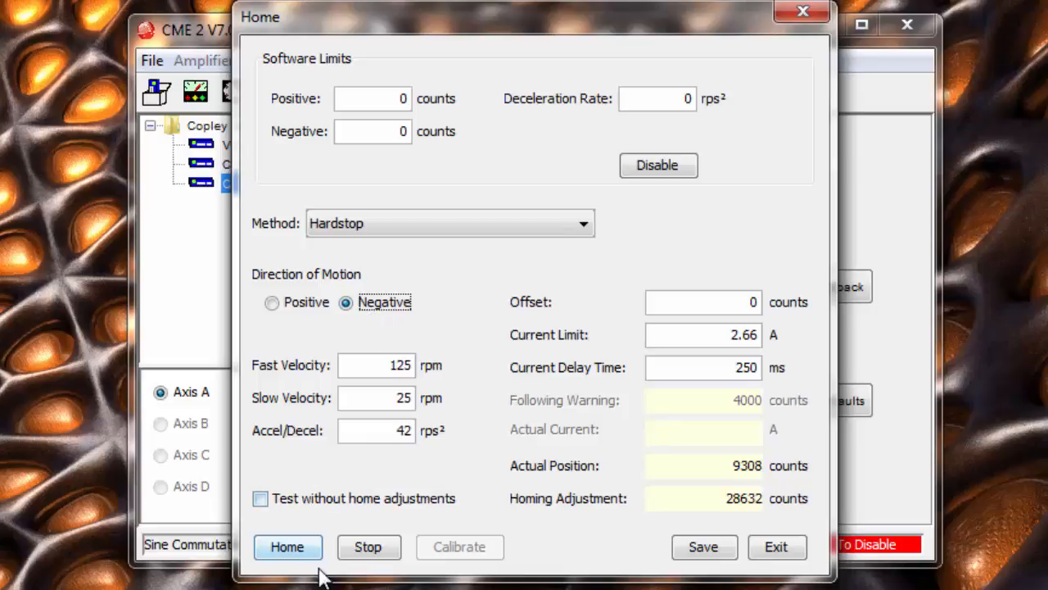
{"action": "mouse_move", "coordinate": [288, 548]}
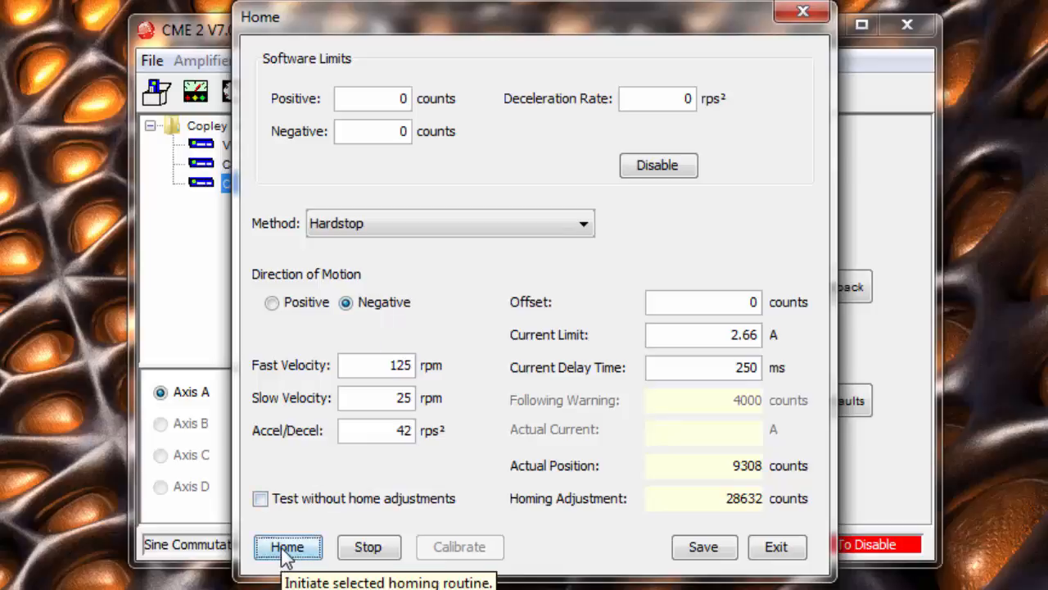
{"action": "left_click", "coordinate": [289, 547]}
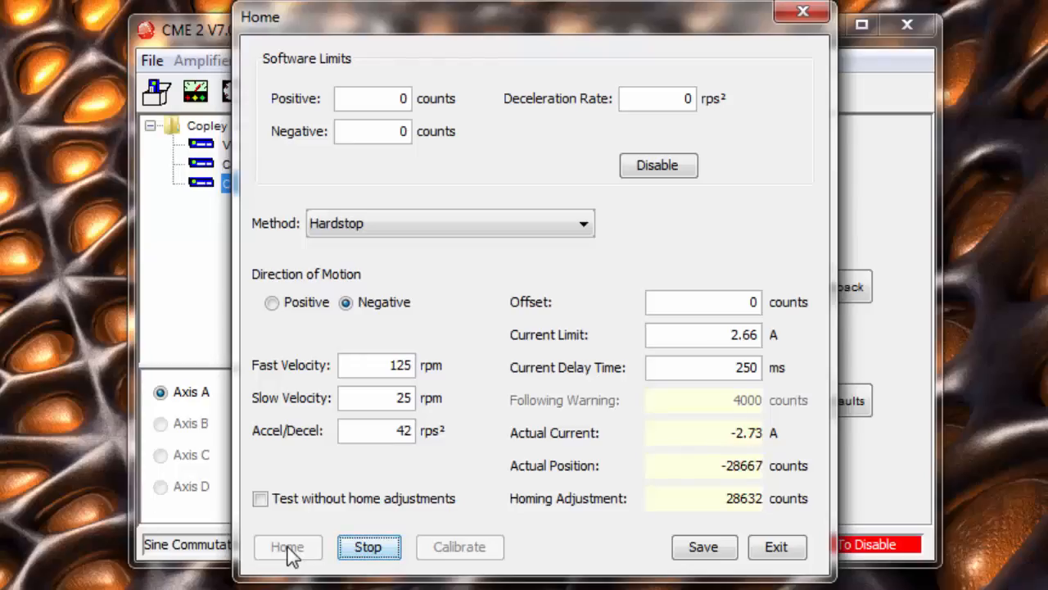
{"action": "left_click", "coordinate": [288, 547]}
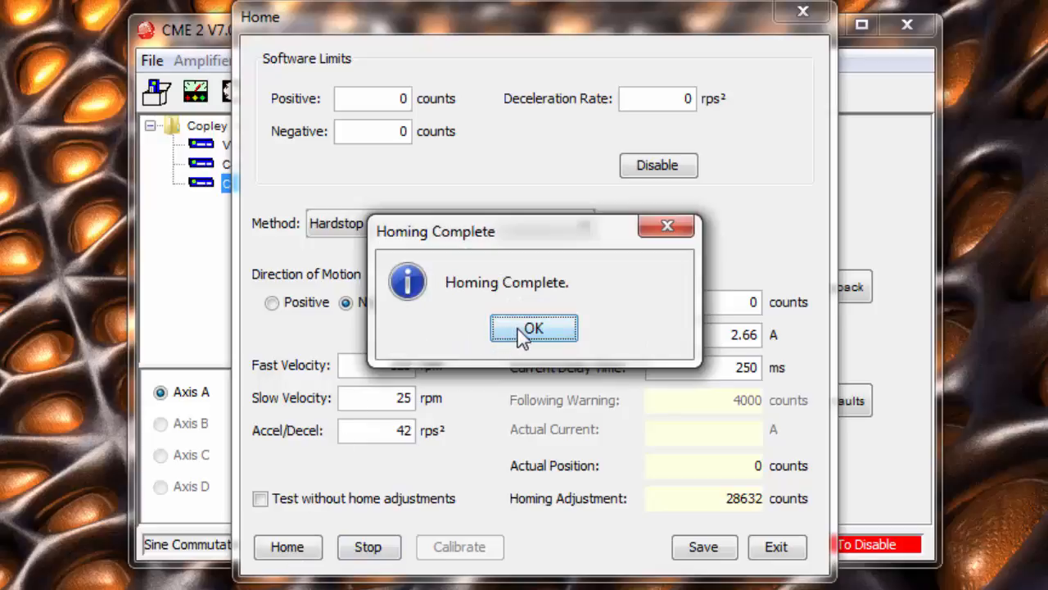
Set a 10000-count home offset and complete a second homing run.
{"action": "left_click", "coordinate": [534, 328]}
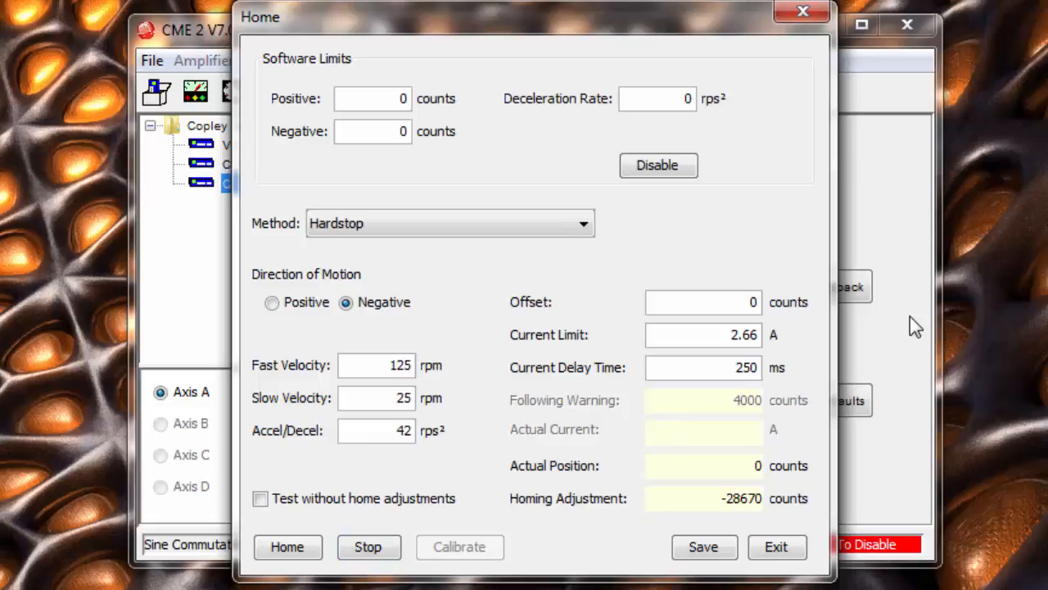
{"action": "type", "text": "10000"}
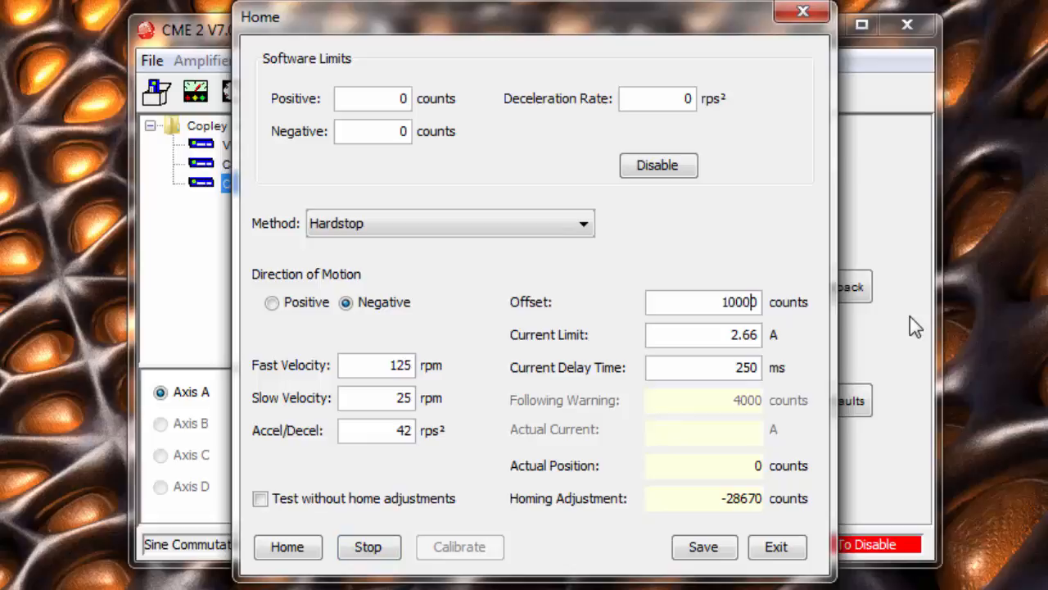
{"action": "left_click", "coordinate": [289, 547]}
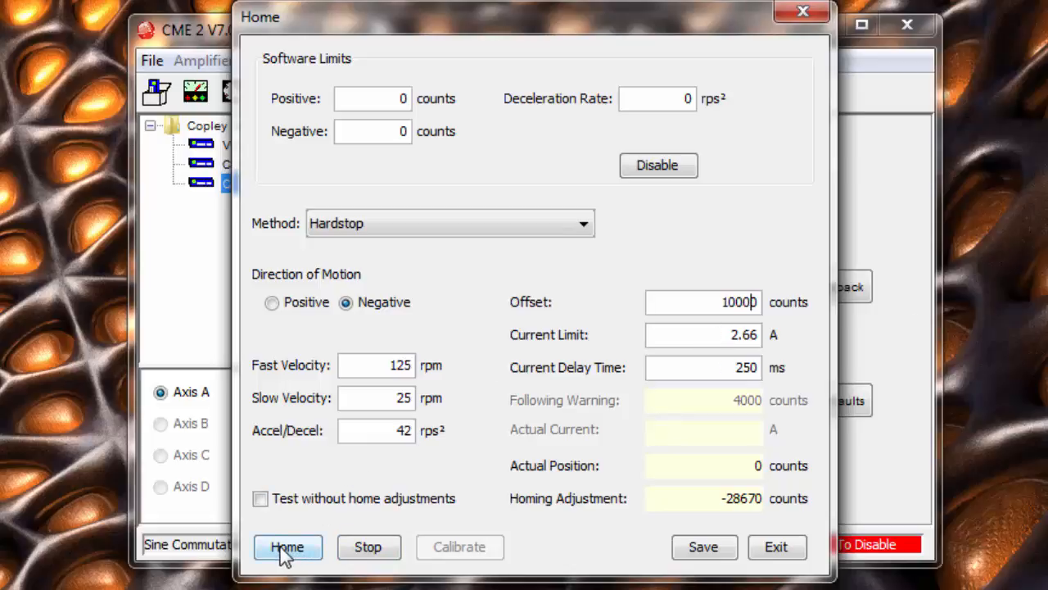
{"action": "left_click", "coordinate": [288, 548]}
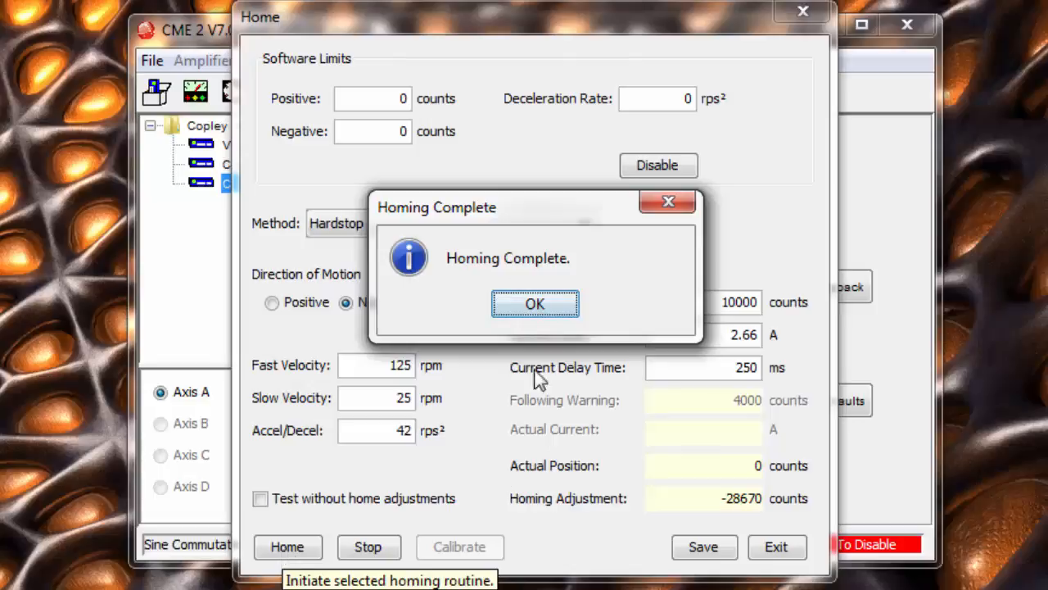
{"action": "left_click", "coordinate": [534, 303]}
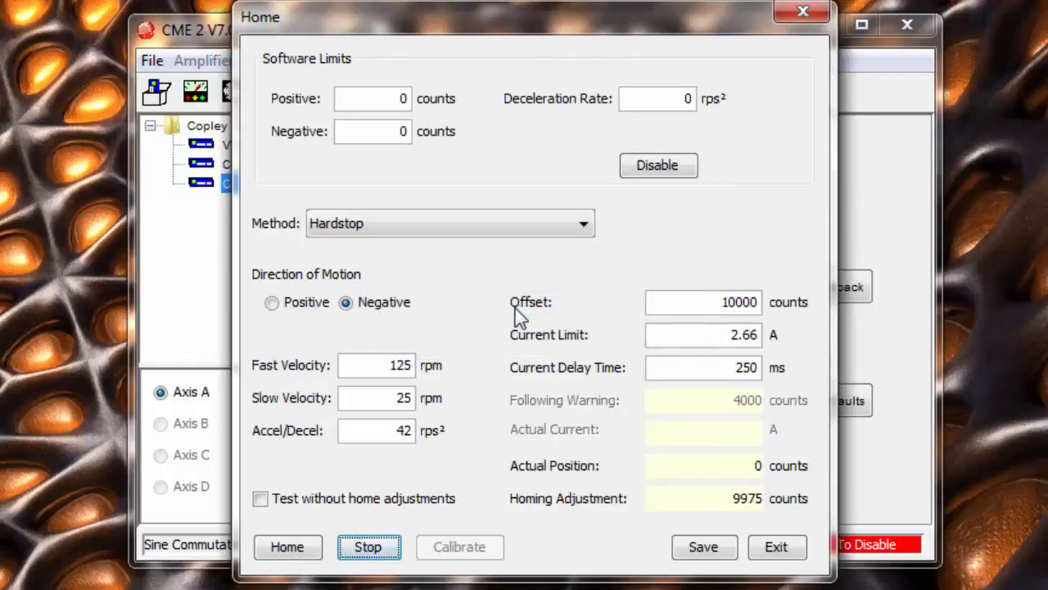
Switch the method to Next Index and home negative with the 10000-count offset.
{"action": "left_click", "coordinate": [448, 223]}
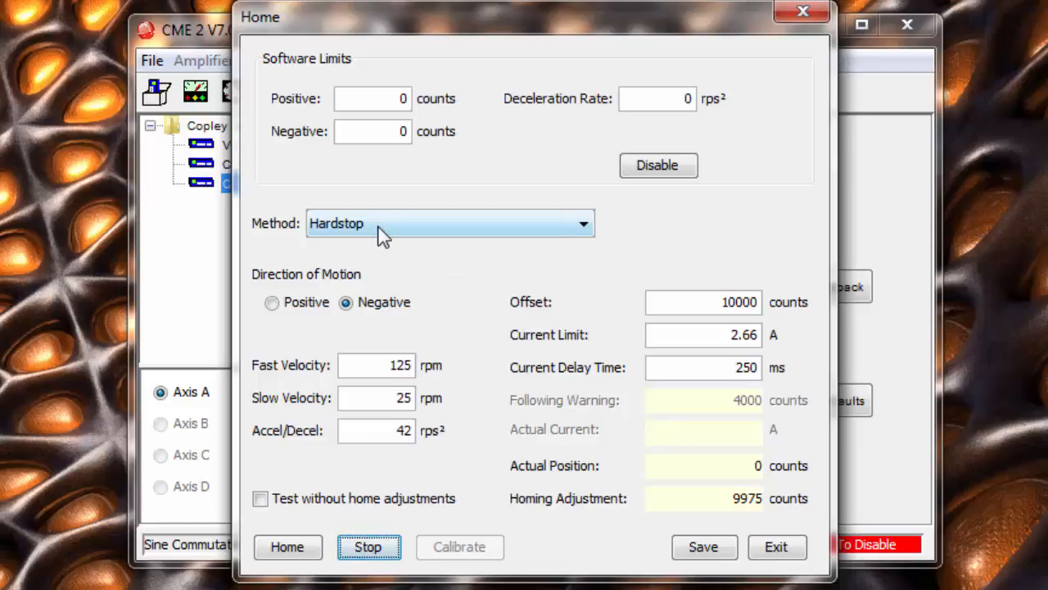
{"action": "left_click", "coordinate": [451, 223]}
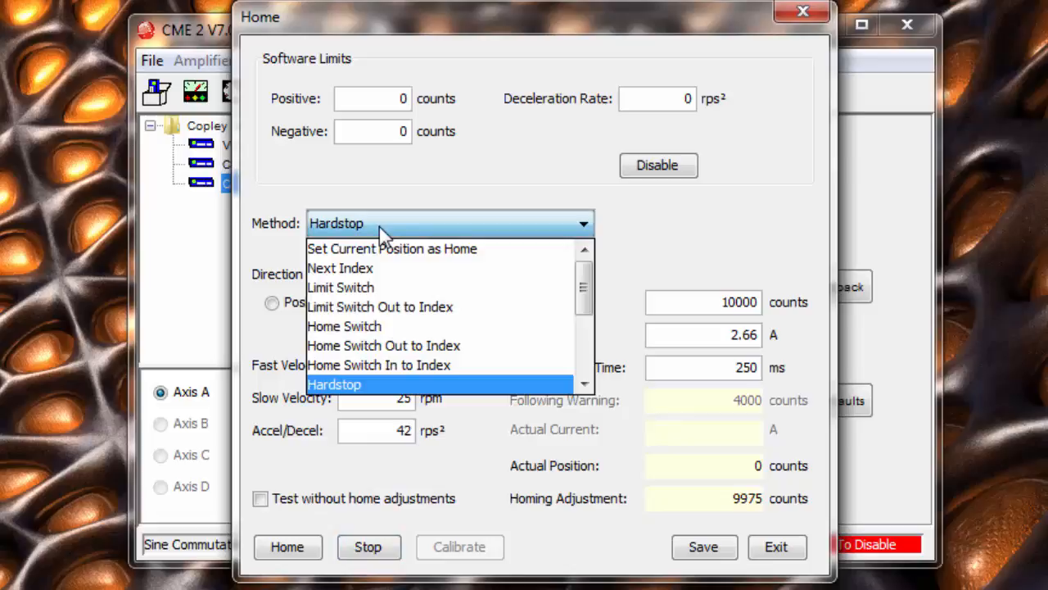
{"action": "left_click", "coordinate": [341, 269]}
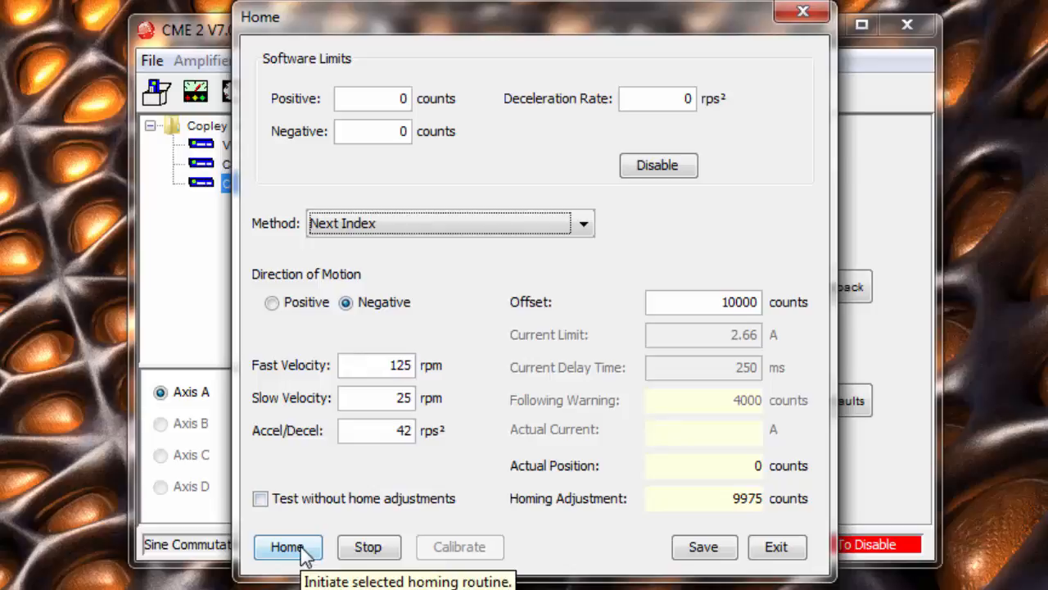
{"action": "left_click", "coordinate": [288, 547]}
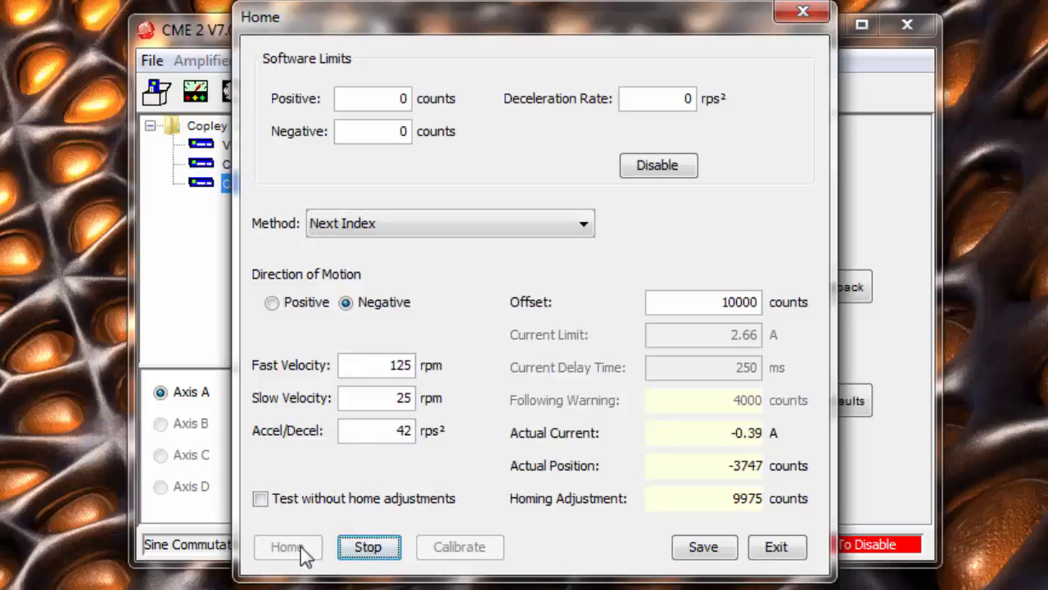
{"action": "left_click", "coordinate": [288, 547]}
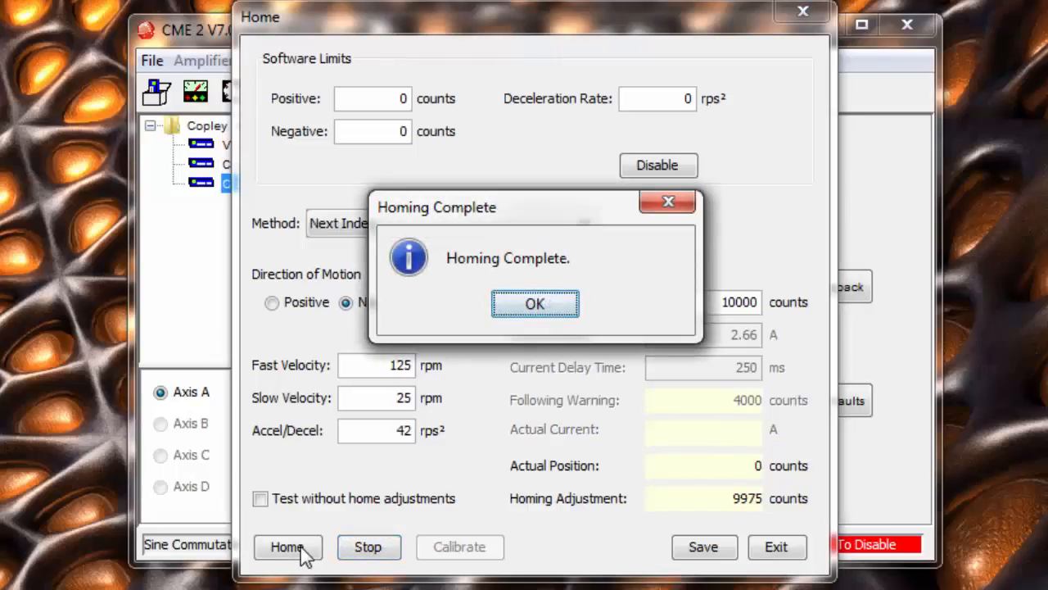
{"action": "left_click", "coordinate": [534, 303]}
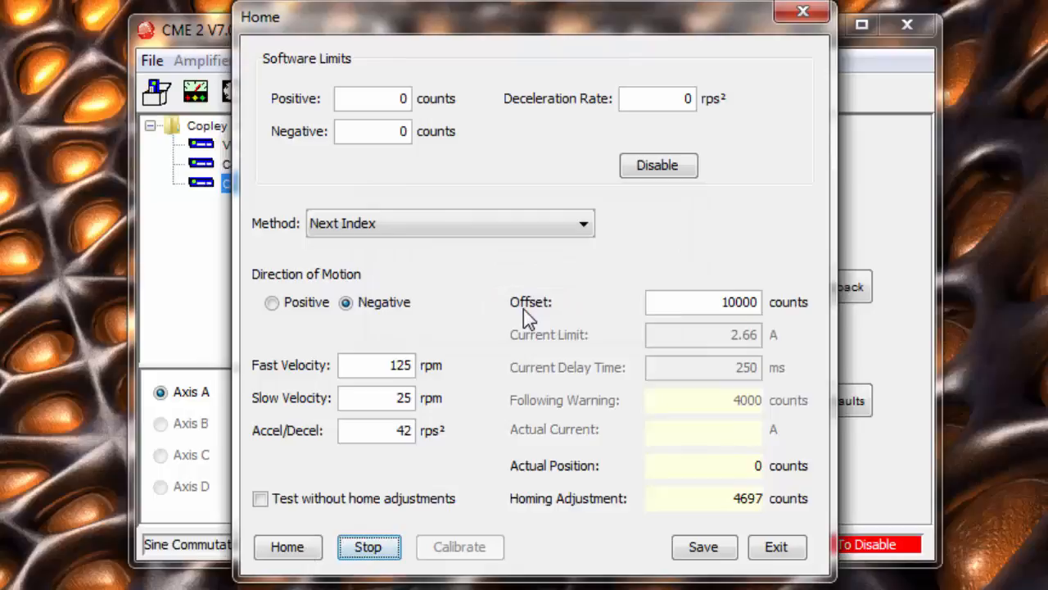
{"action": "mouse_move", "coordinate": [883, 179]}
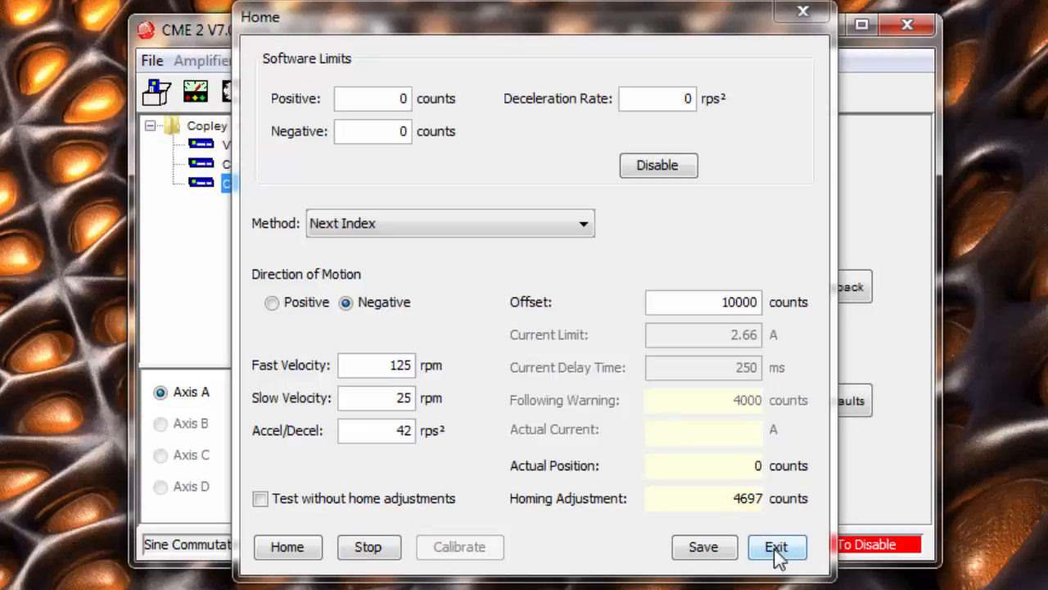
{"action": "mouse_move", "coordinate": [776, 547]}
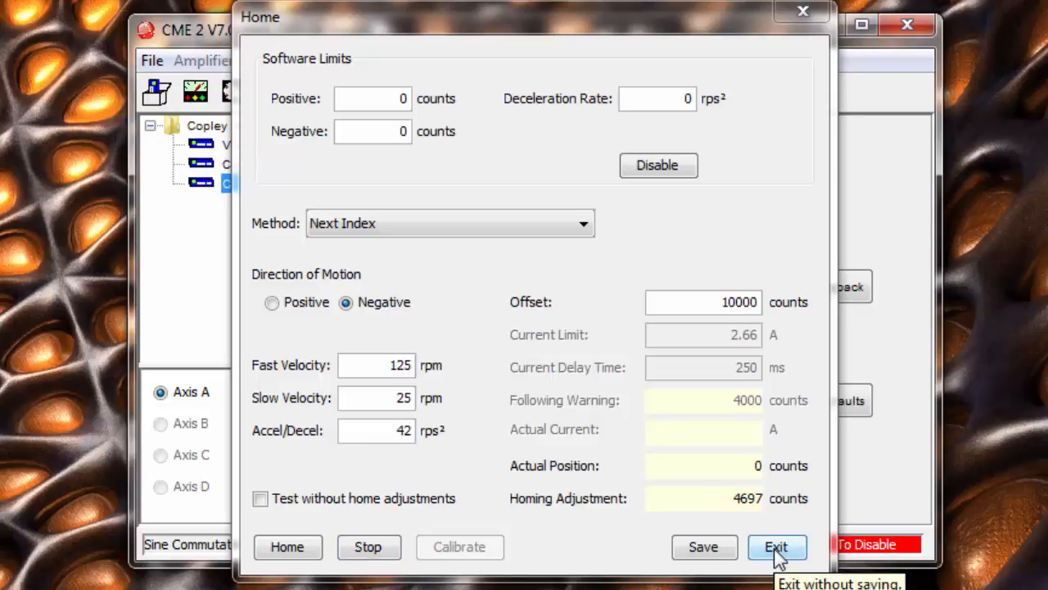
Exit the Home window unsaved and jog the motor positive away from home.
{"action": "left_click", "coordinate": [776, 547]}
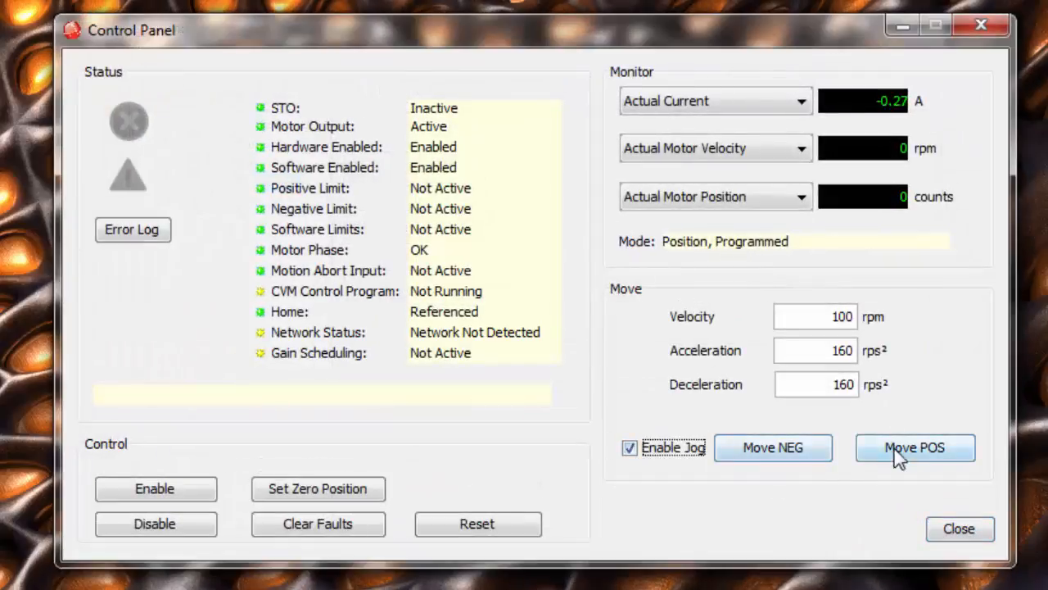
{"action": "left_click", "coordinate": [914, 447]}
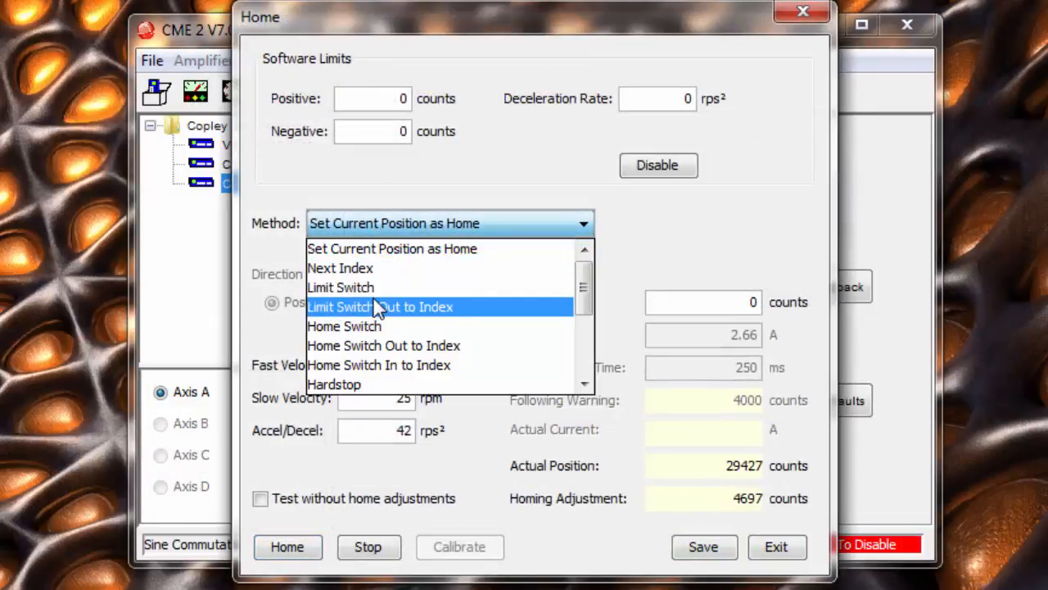
Run a negative-direction Next Index homing, returning actual position to 0.
{"action": "left_click", "coordinate": [341, 269]}
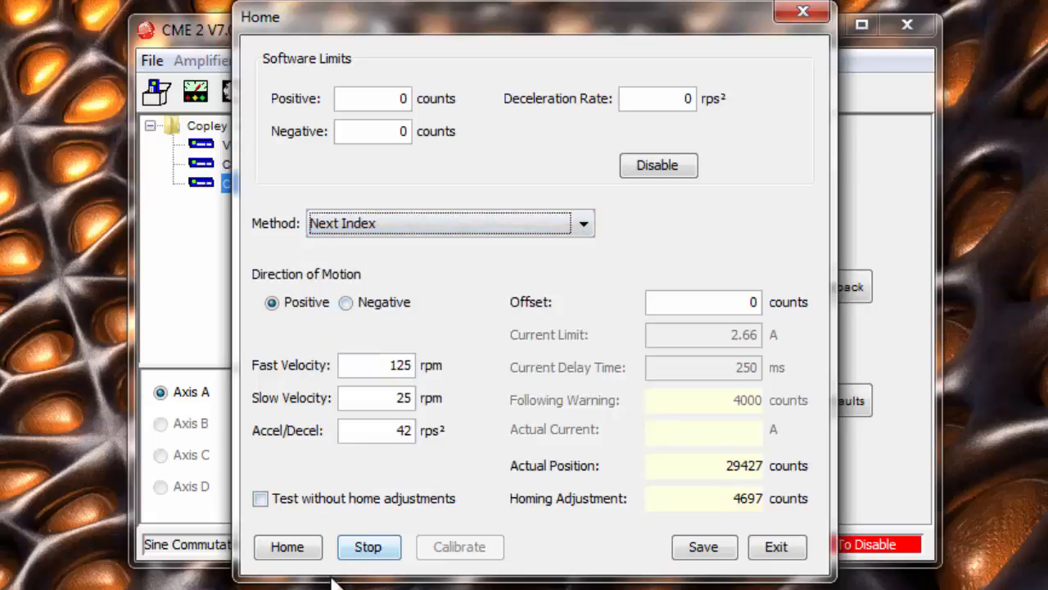
{"action": "mouse_move", "coordinate": [288, 547]}
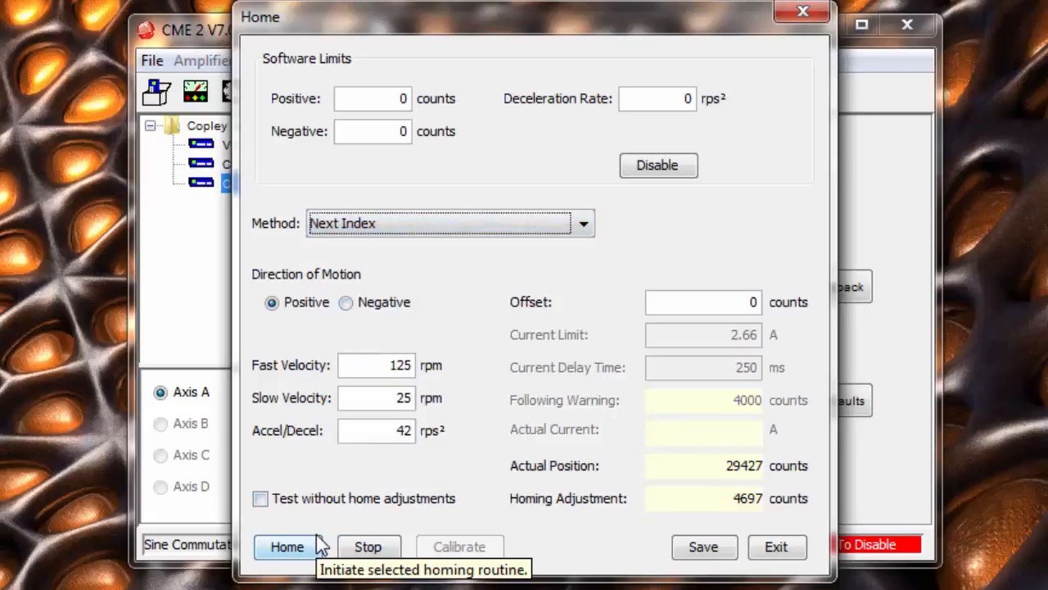
{"action": "left_click", "coordinate": [346, 301]}
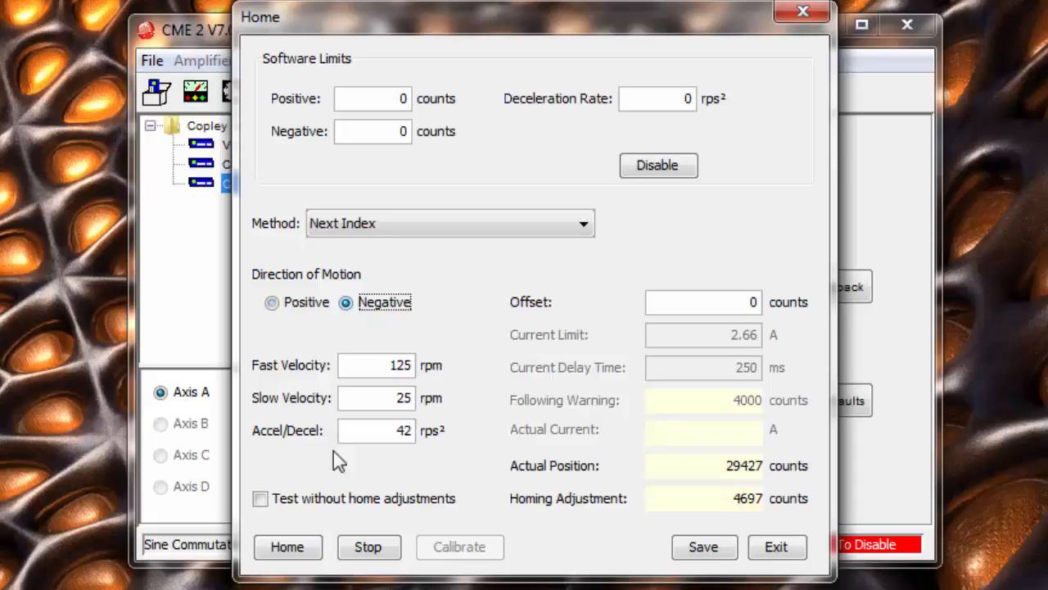
{"action": "left_click", "coordinate": [288, 547]}
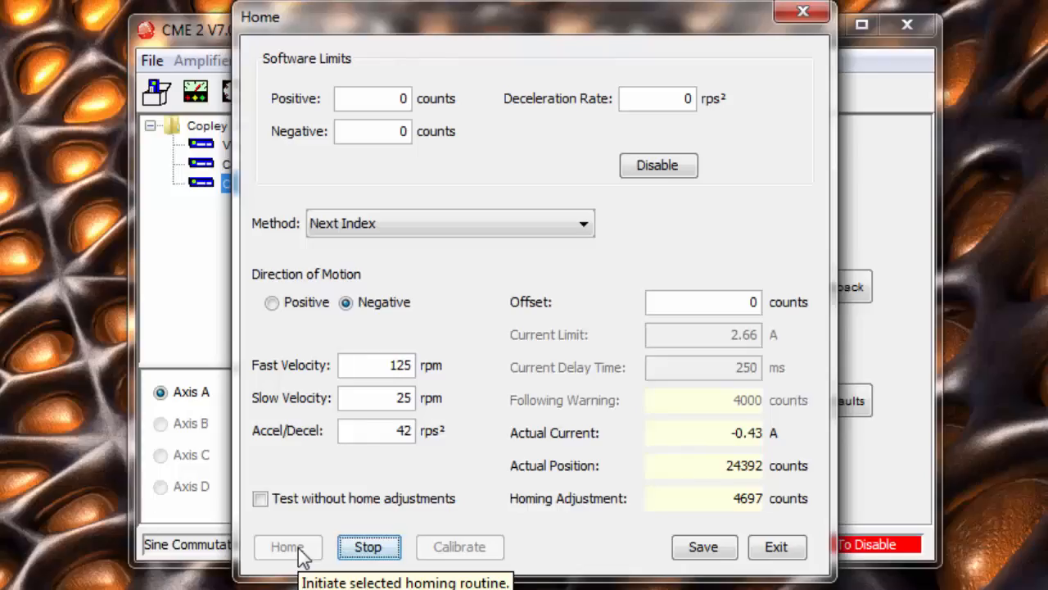
{"action": "left_click", "coordinate": [287, 547]}
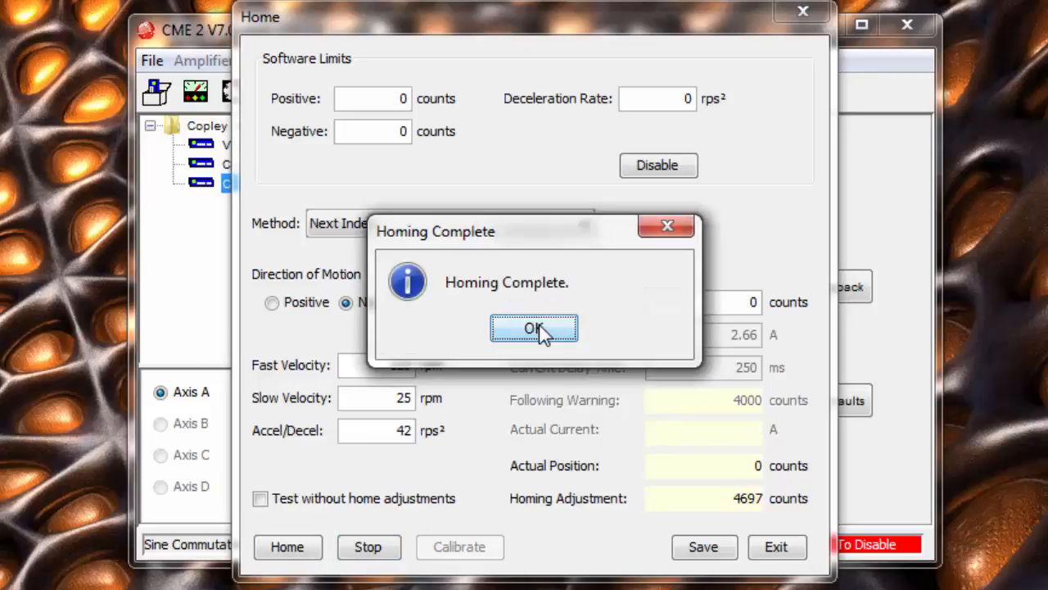
{"action": "left_click", "coordinate": [534, 327]}
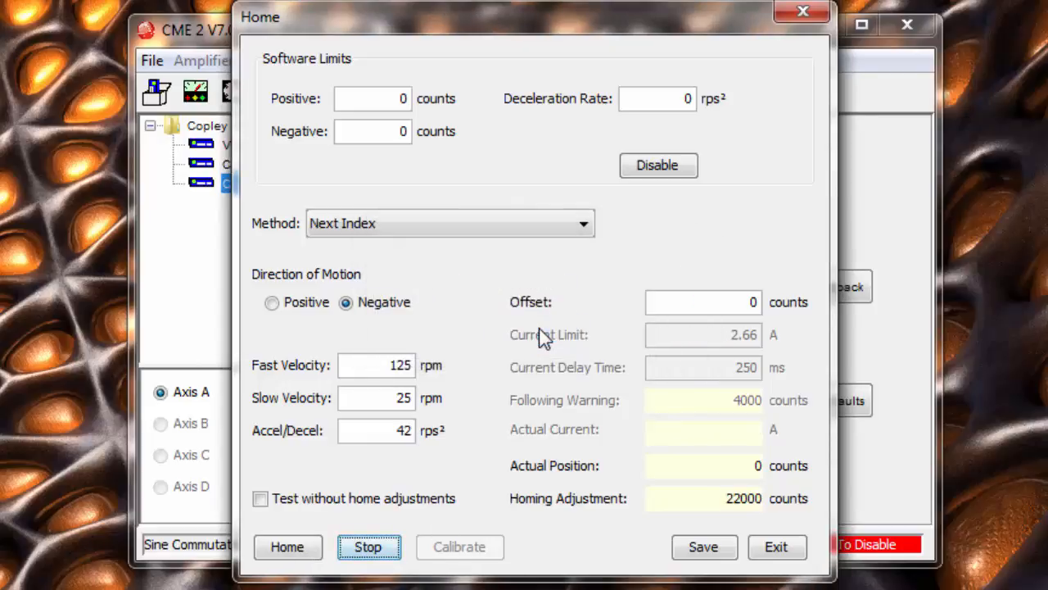
{"action": "mouse_move", "coordinate": [488, 270]}
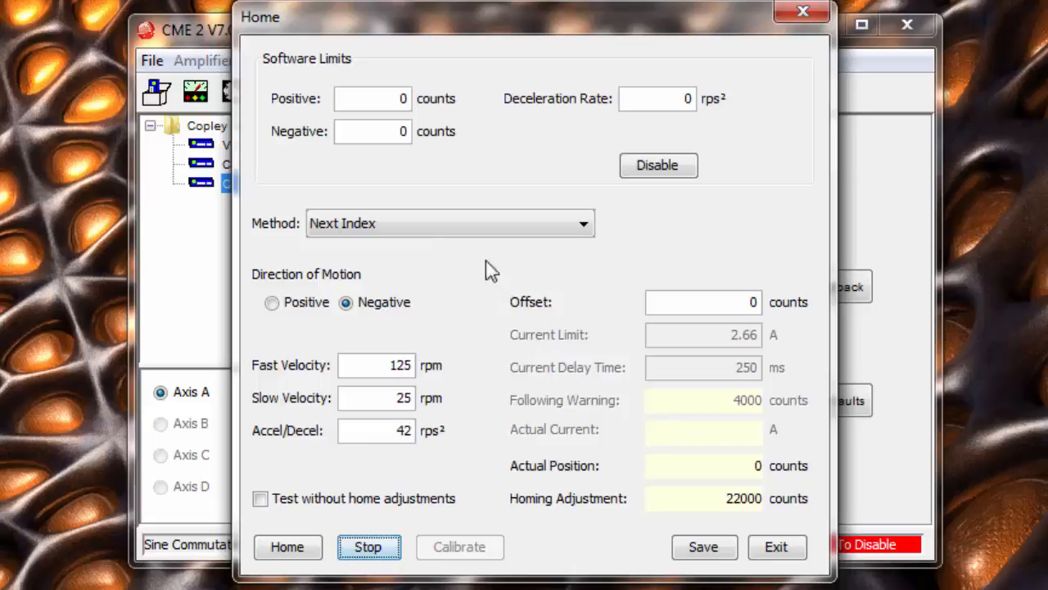
{"action": "left_click", "coordinate": [449, 222]}
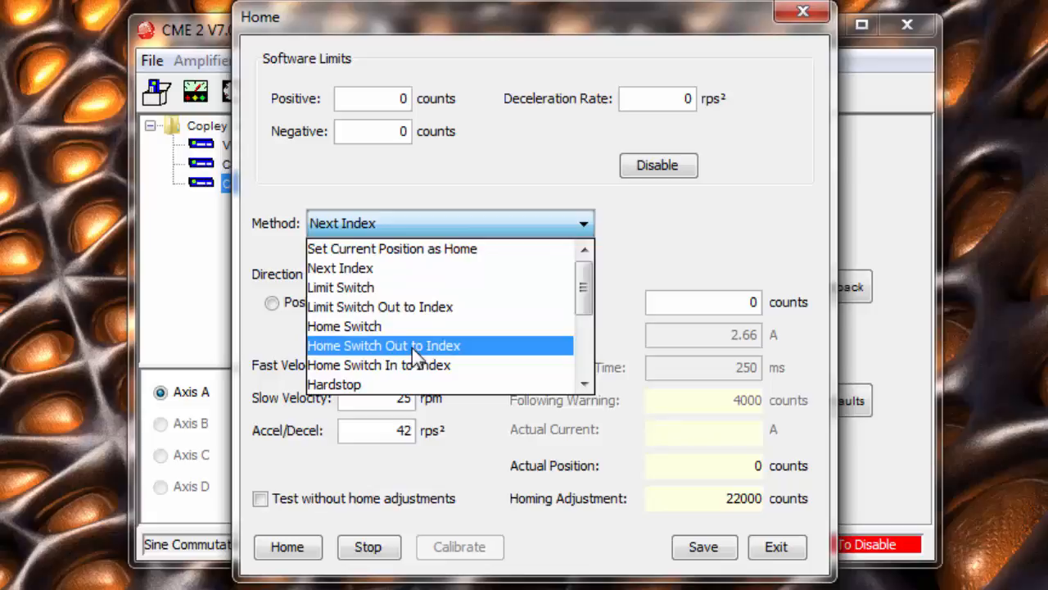
Select Home Switch Out to Index and complete two homing runs back to position 0.
{"action": "left_click", "coordinate": [384, 343]}
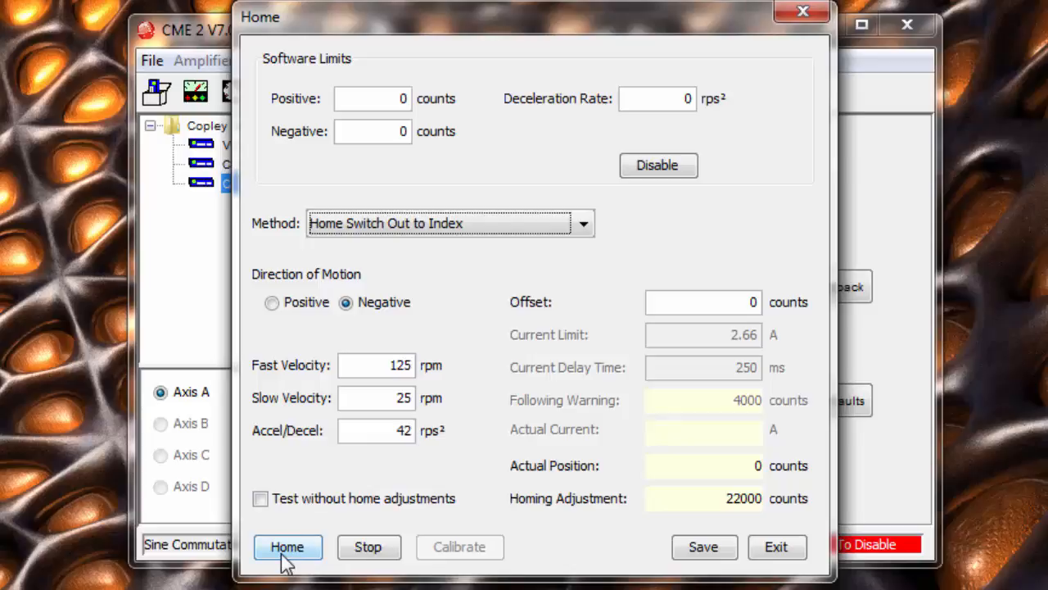
{"action": "left_click", "coordinate": [288, 547]}
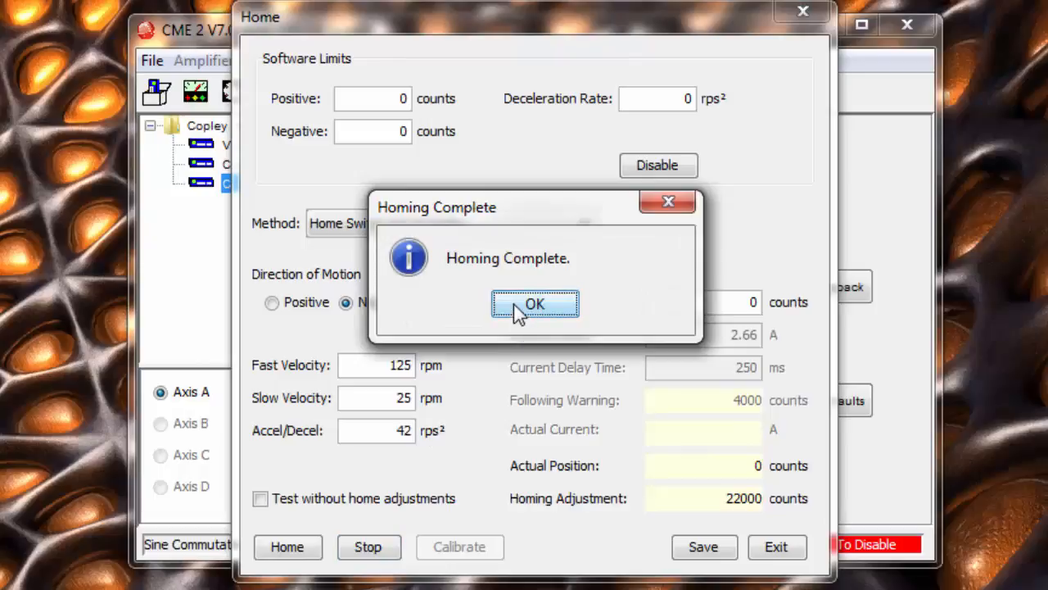
{"action": "left_click", "coordinate": [534, 303]}
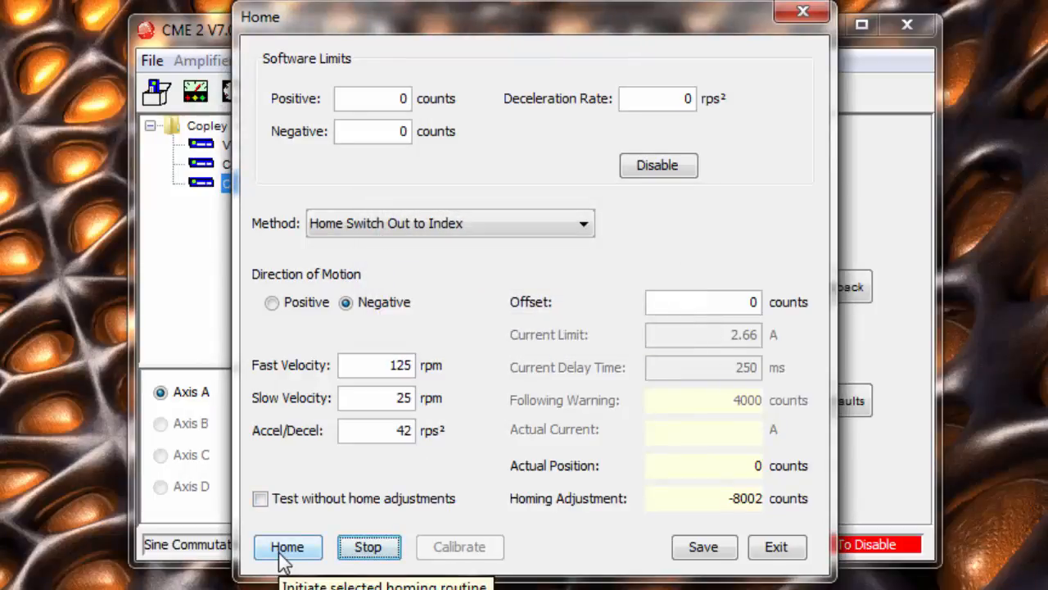
{"action": "left_click", "coordinate": [288, 547]}
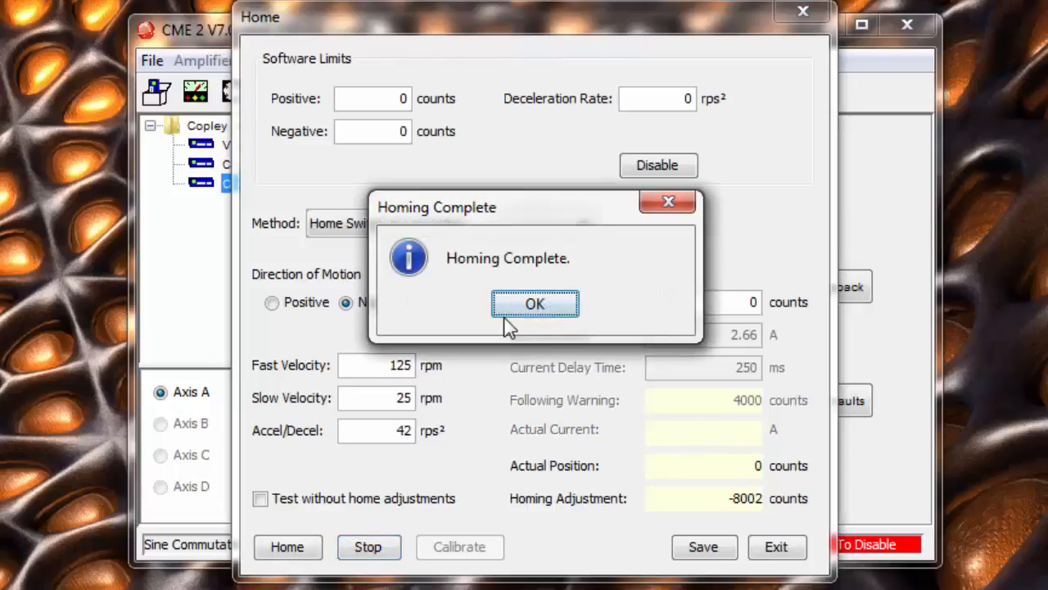
Enter a 10000-count offset and confirm it with two more homing runs.
{"action": "left_click", "coordinate": [534, 304]}
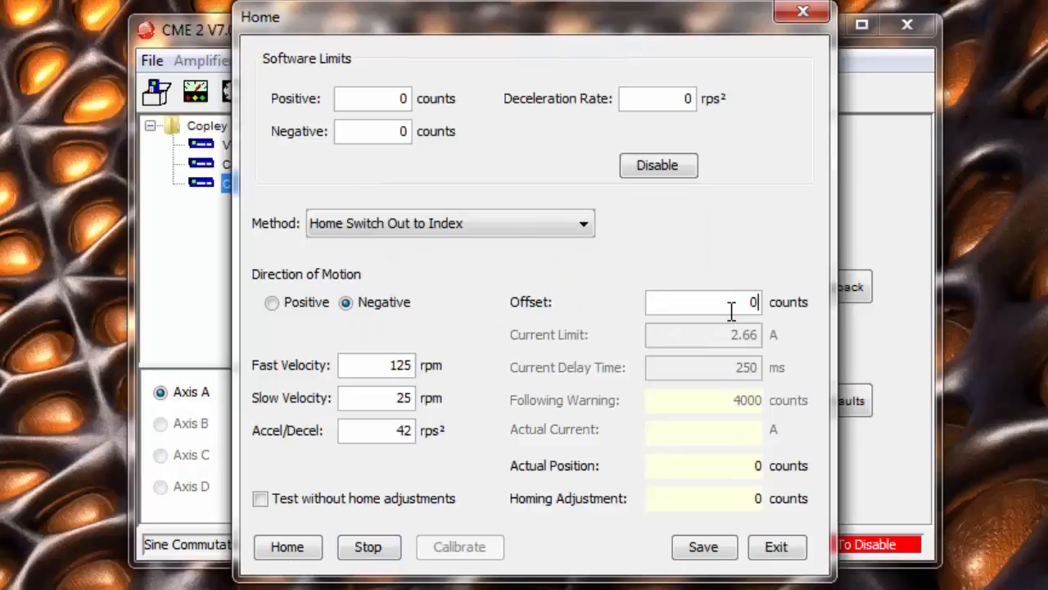
{"action": "type", "text": "10000"}
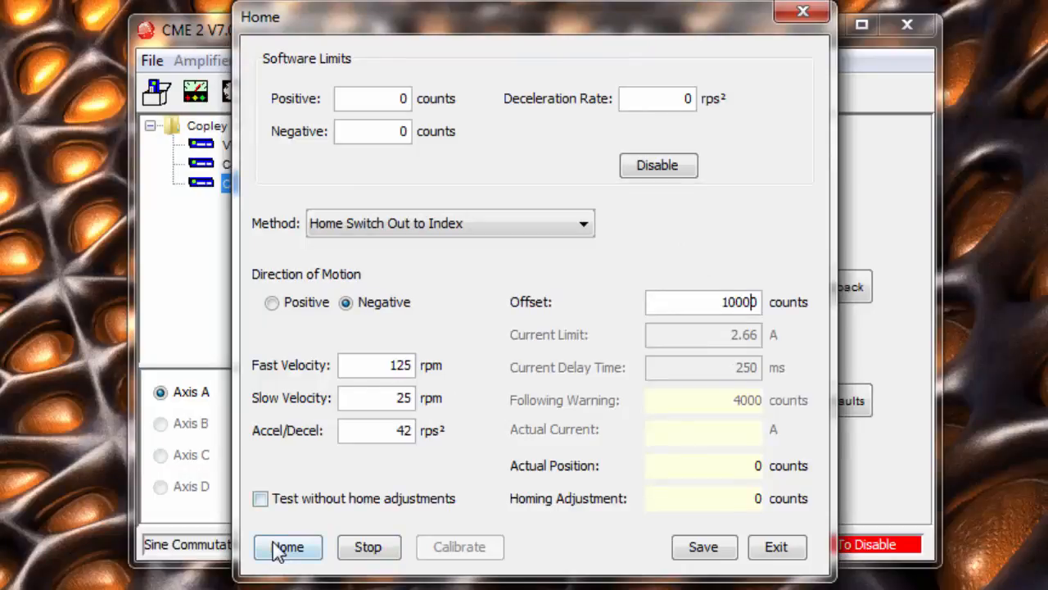
{"action": "left_click", "coordinate": [288, 547]}
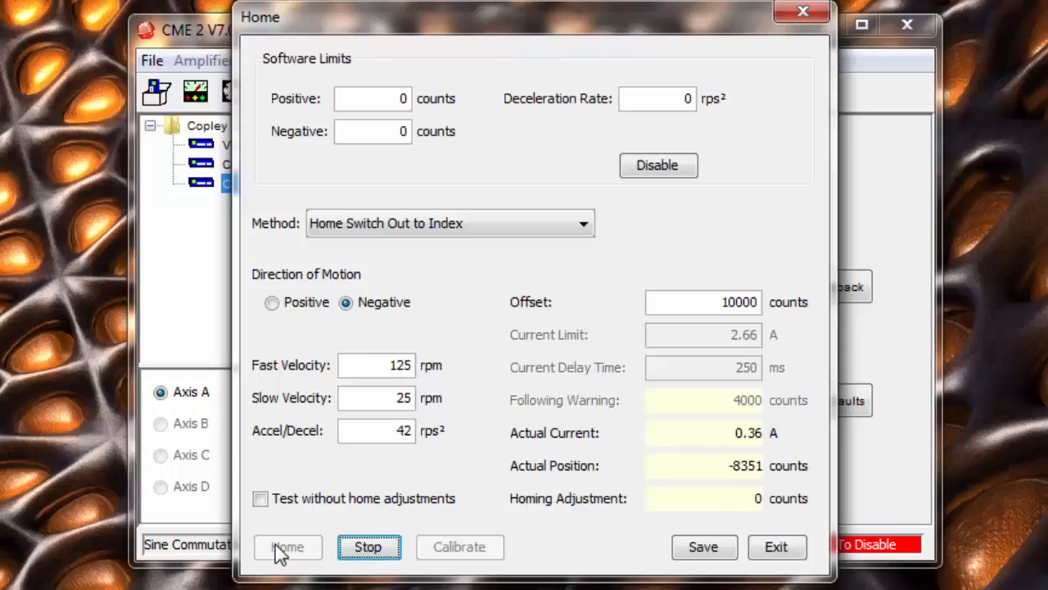
{"action": "left_click", "coordinate": [288, 547]}
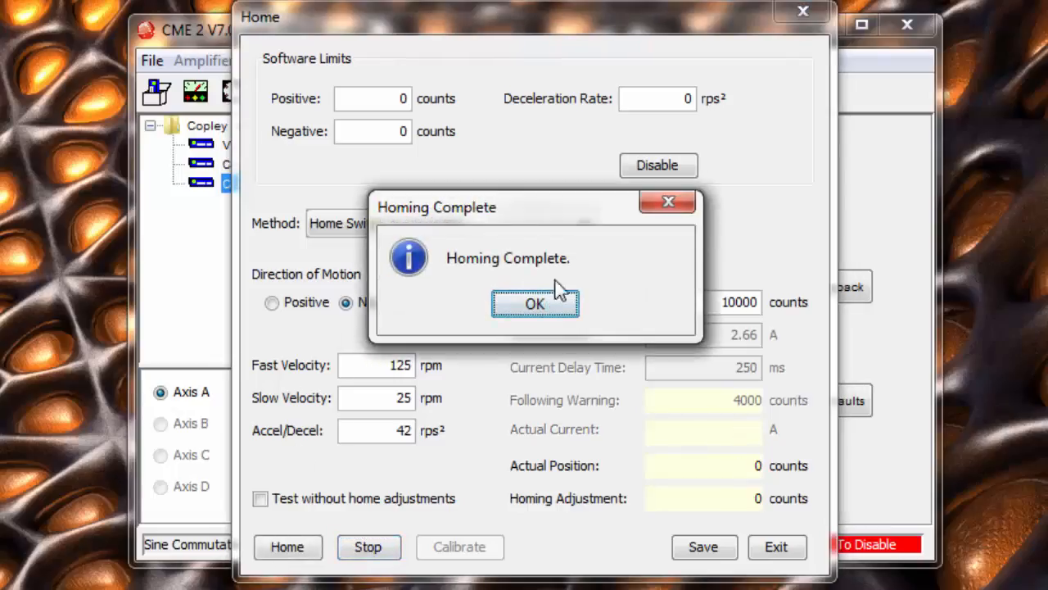
{"action": "left_click", "coordinate": [534, 303]}
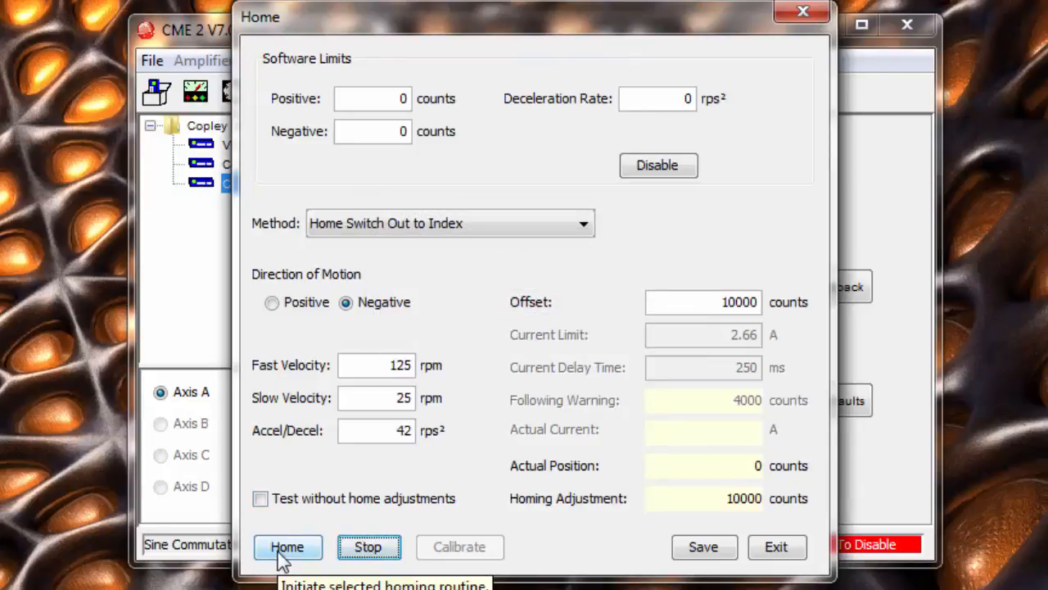
{"action": "left_click", "coordinate": [288, 547]}
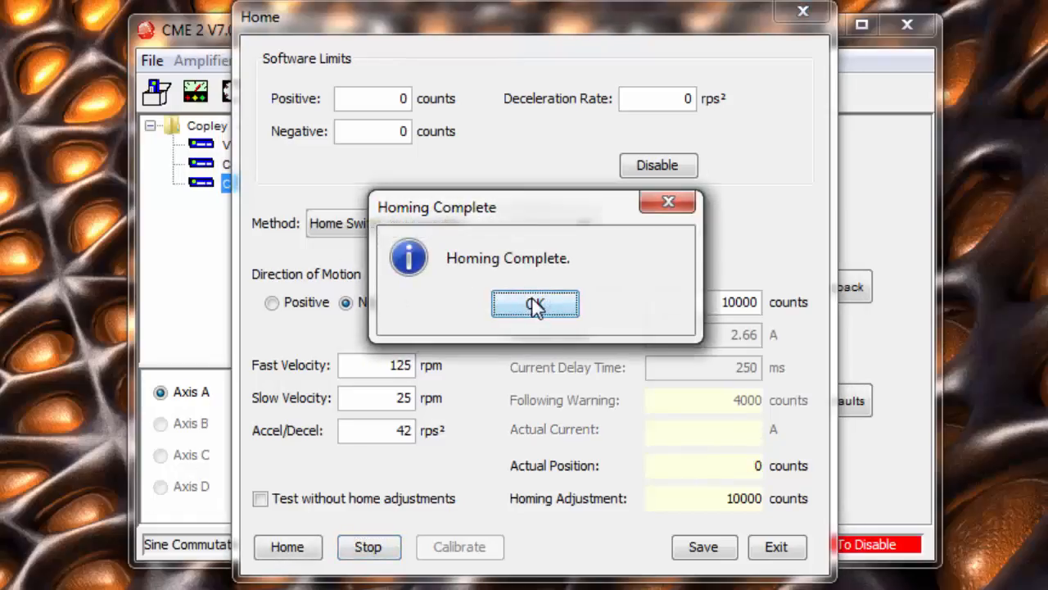
{"action": "left_click", "coordinate": [534, 305]}
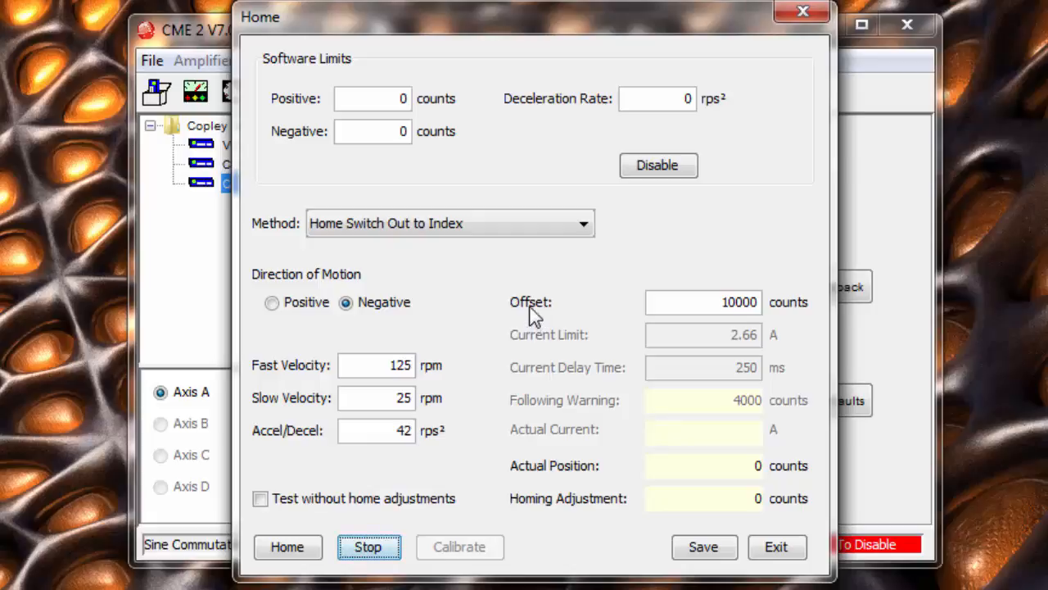
{"action": "mouse_move", "coordinate": [531, 302]}
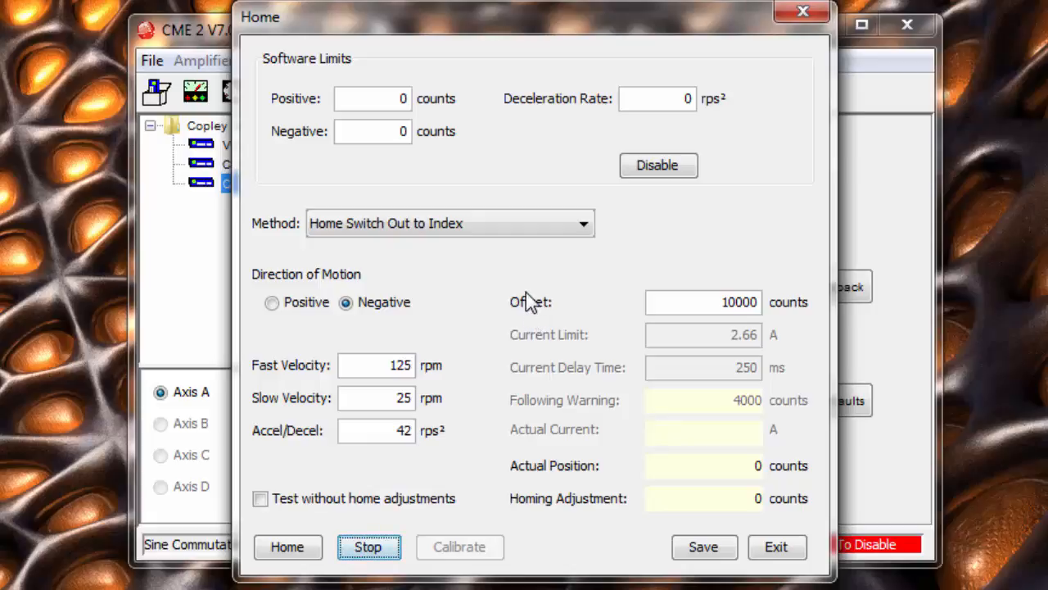